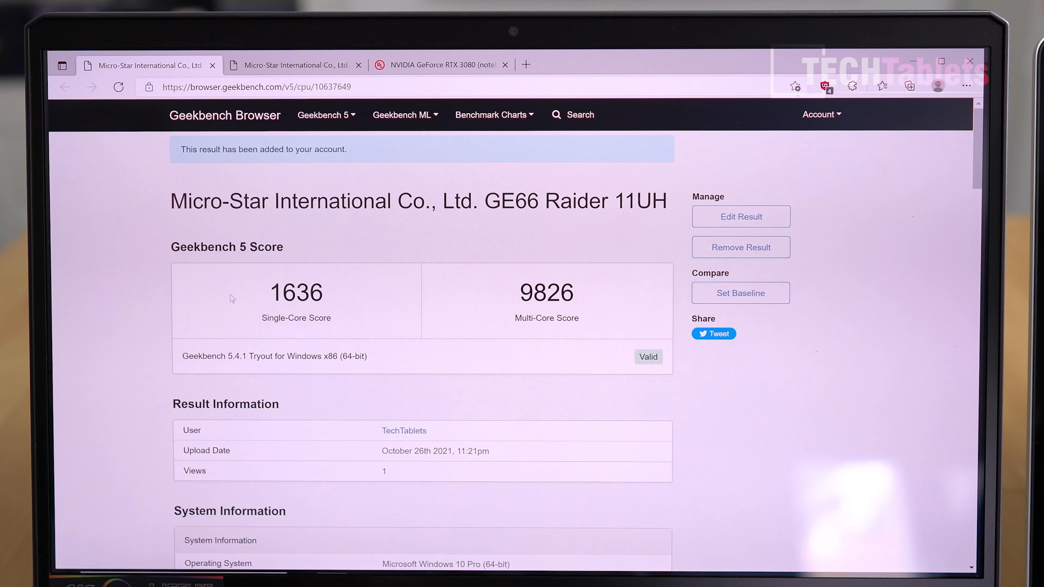
mouse_move(221, 306)
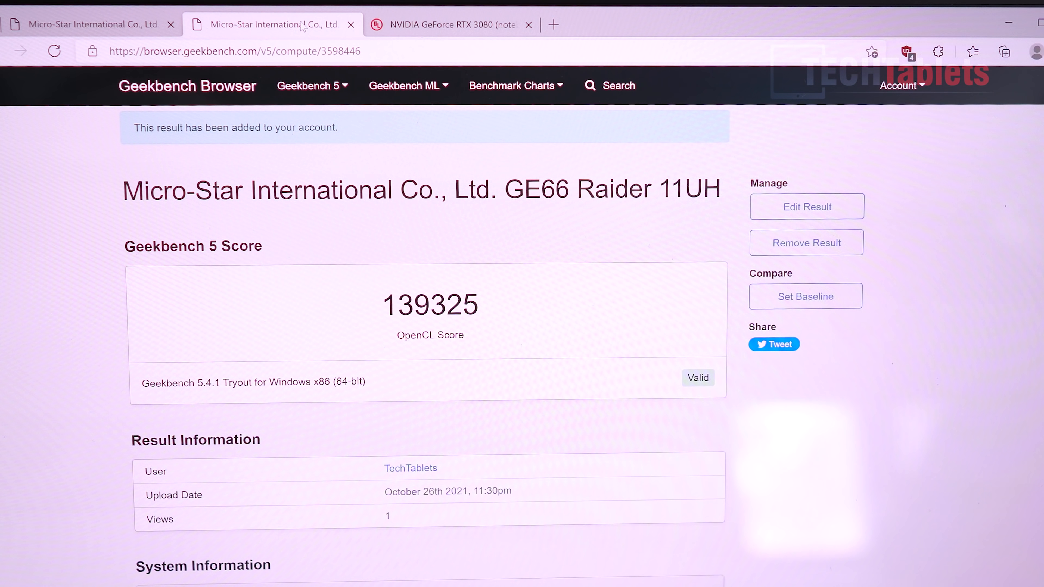
- Bring up the GE66 Raider's Geekbench 5 OpenCL compute result scoring 139325
left_click(434, 25)
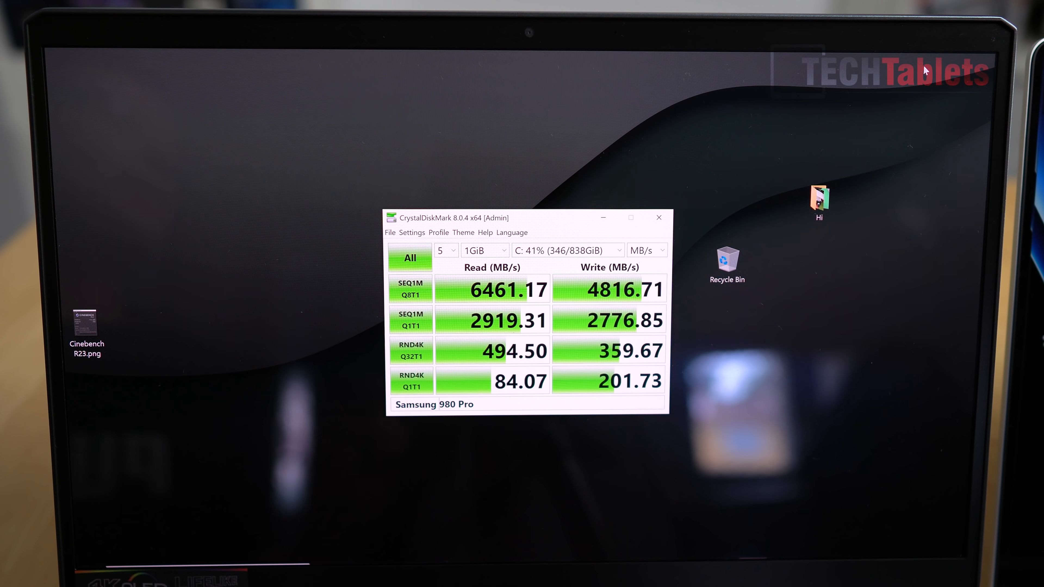
double_click(84, 324)
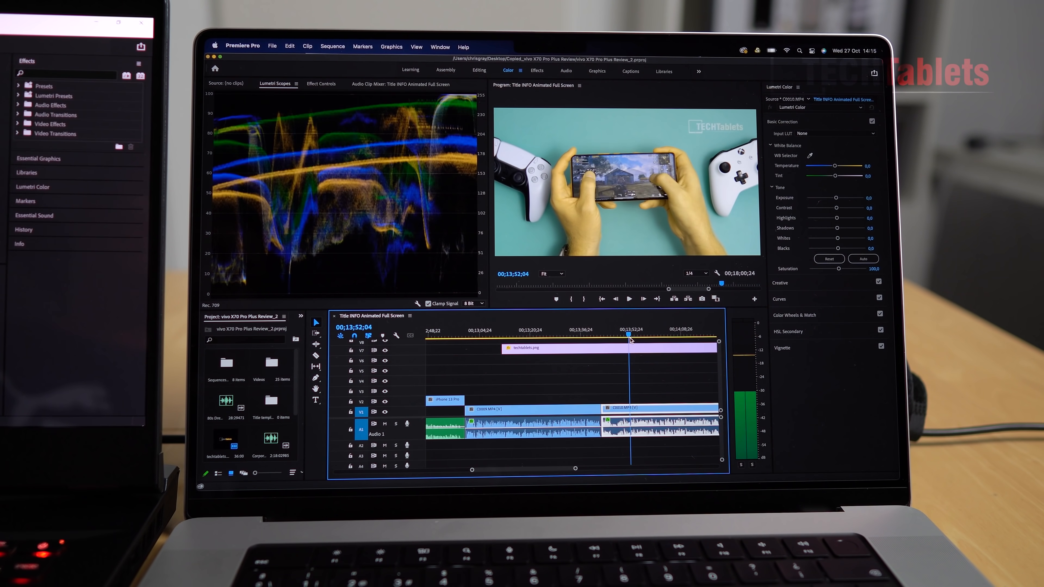
- Show Effect Controls for clip C0006.MP4 and continue playback from around 00;09;49
left_click(543, 335)
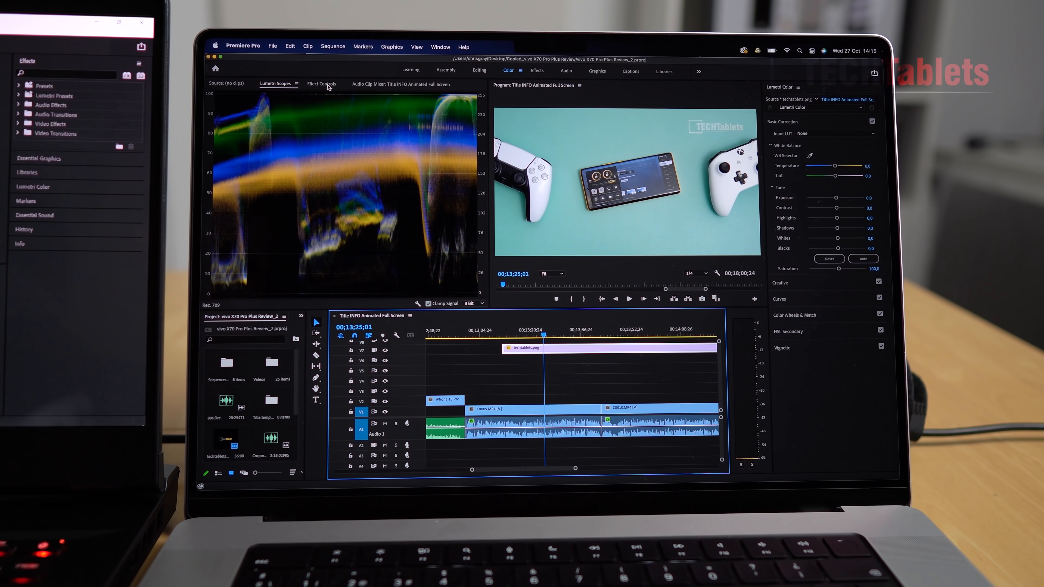
left_click(321, 83)
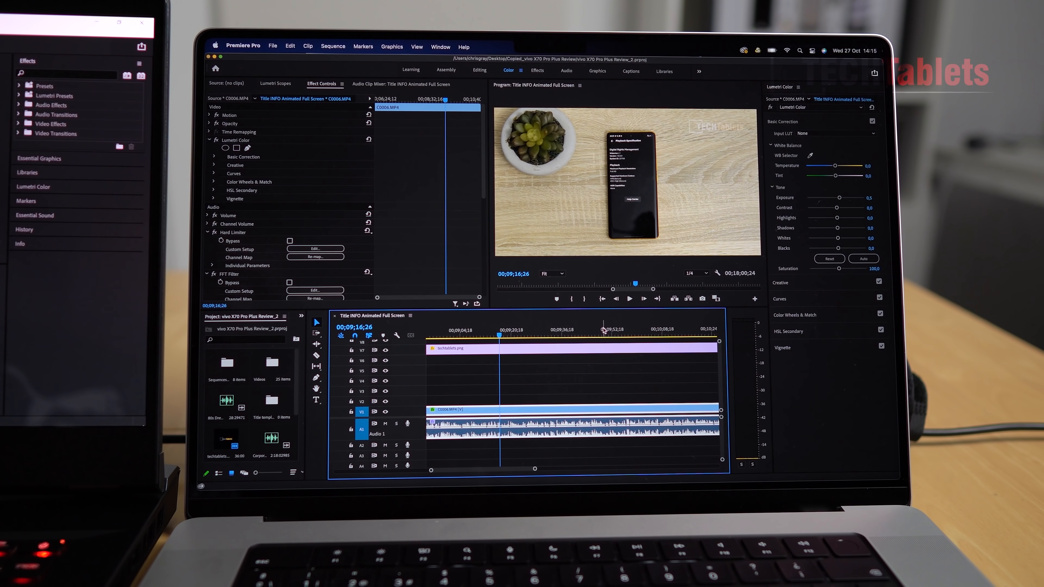
left_click(602, 334)
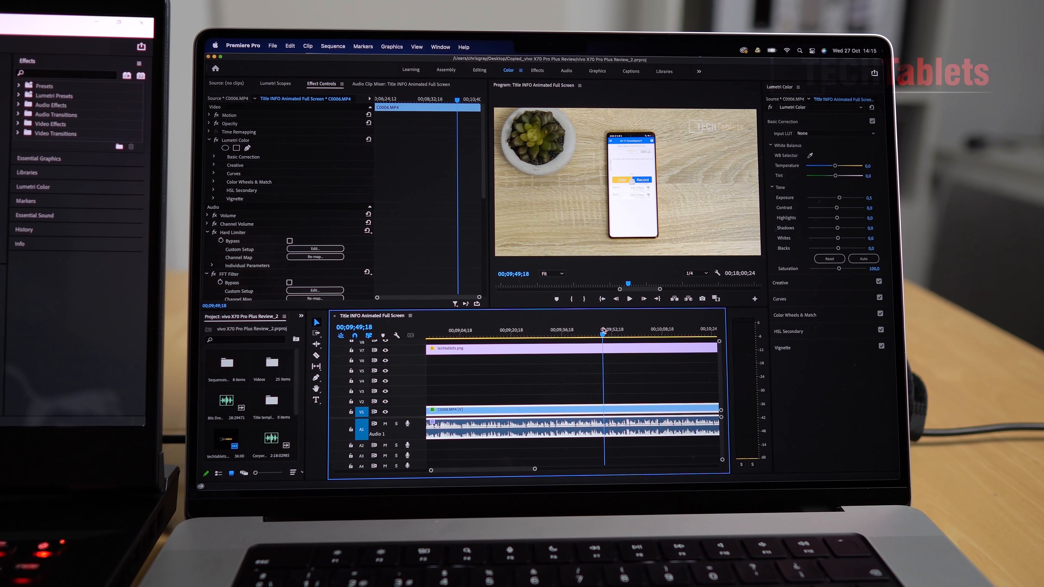